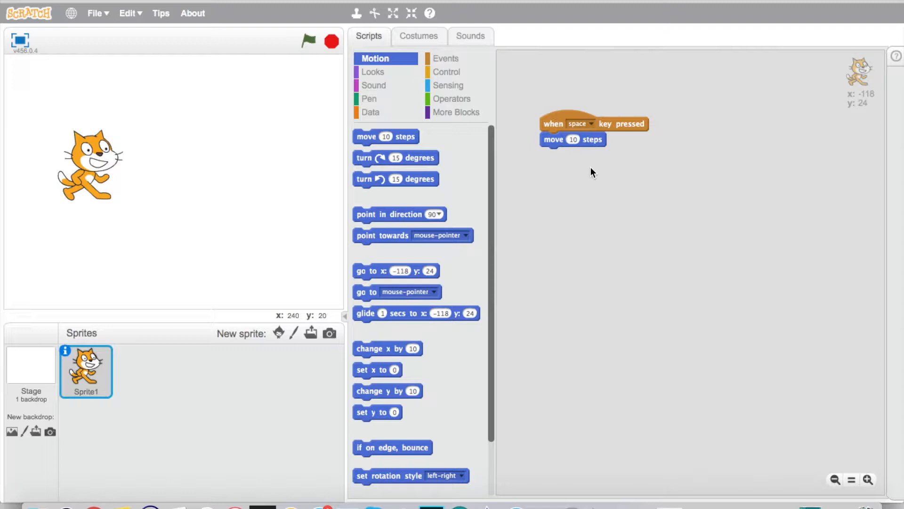
- Show the Sound blocks in the palette
left_click(373, 85)
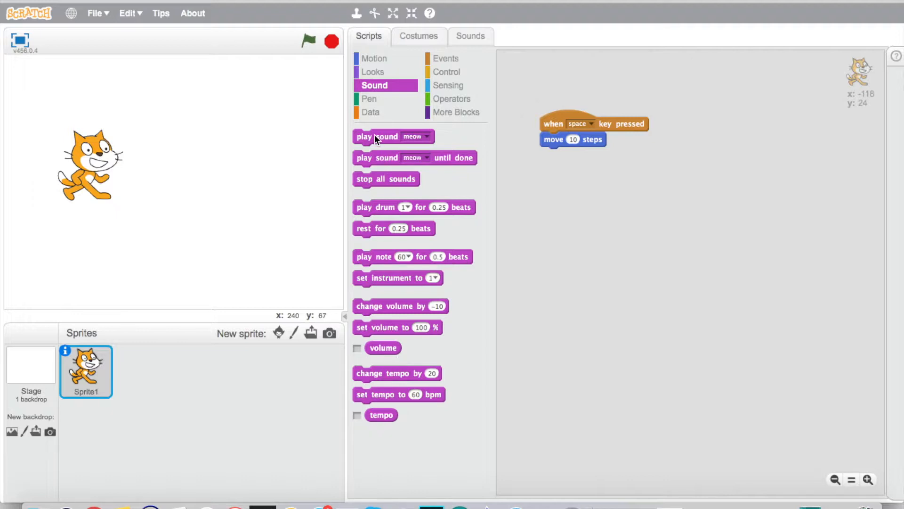
- Snap a 'play sound meow' block under 'move 10 steps' in the space-key script
left_click_drag(377, 137, 579, 154)
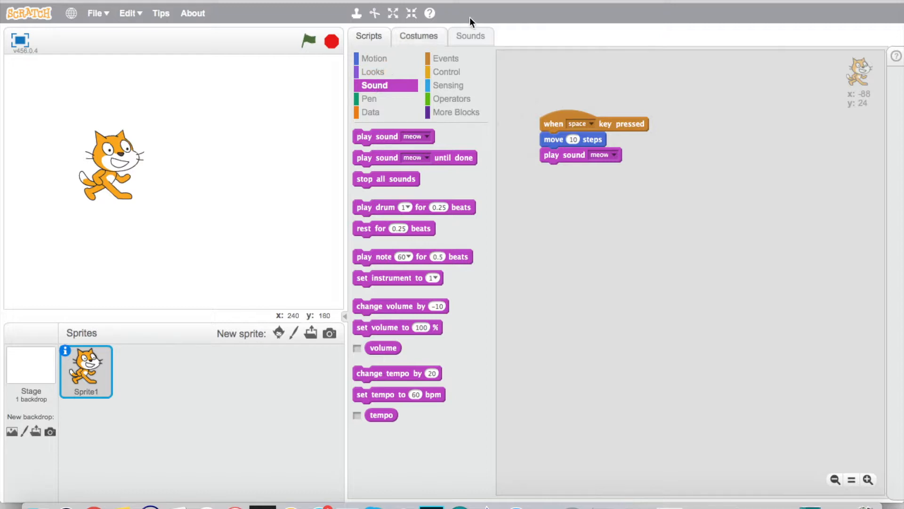
- View the cat's sounds and browse the Effects menu for the meow sound
left_click(471, 36)
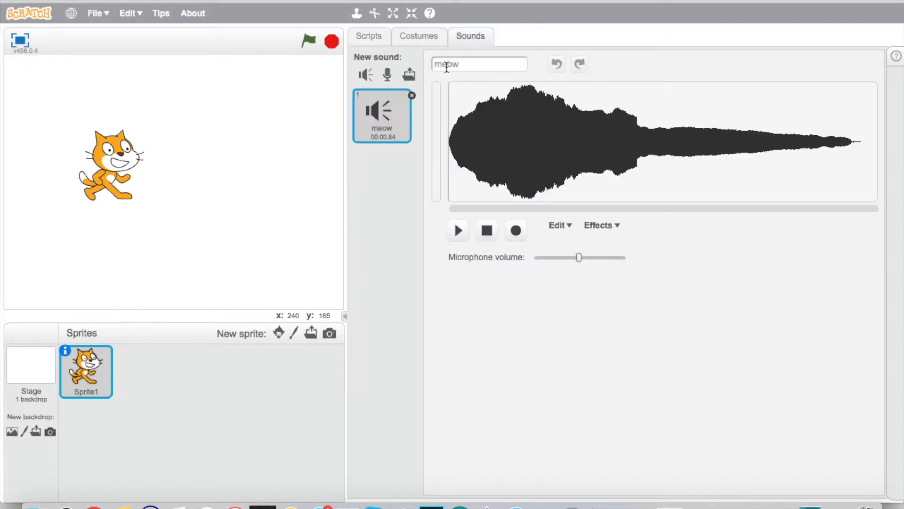
mouse_move(615, 228)
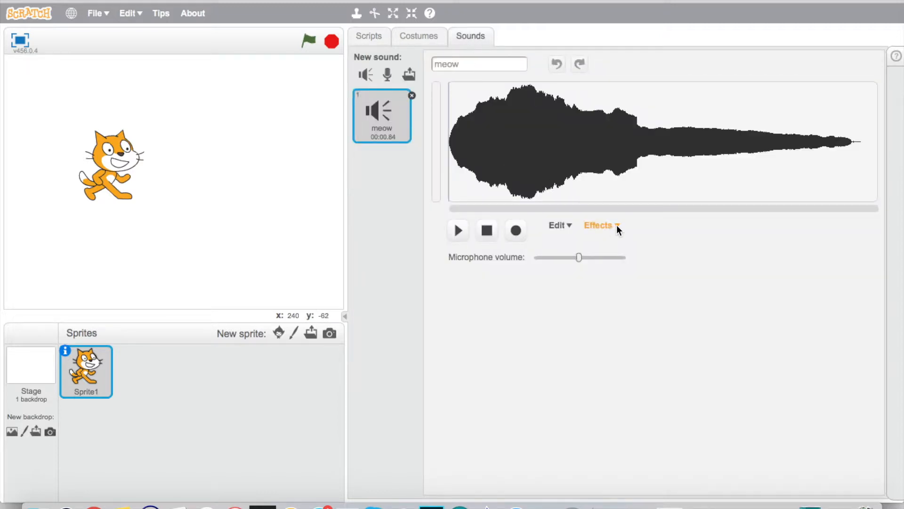
left_click(601, 225)
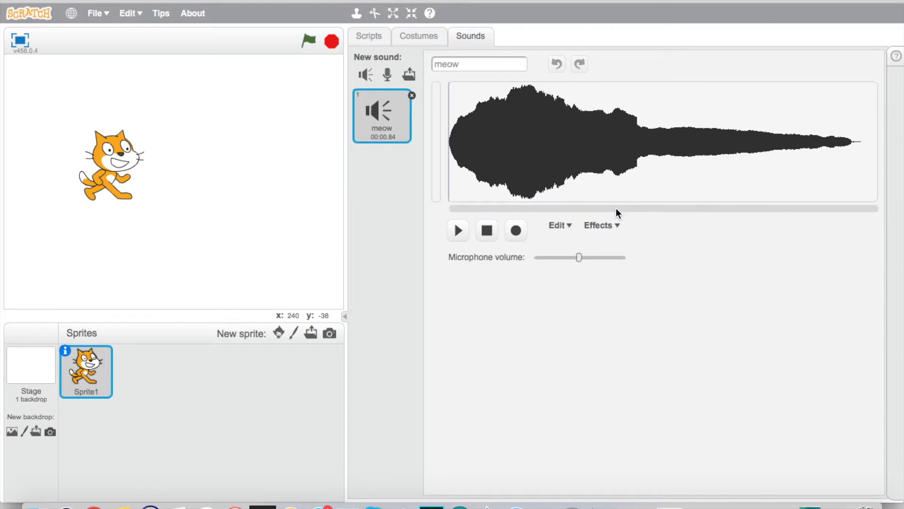
mouse_move(365, 75)
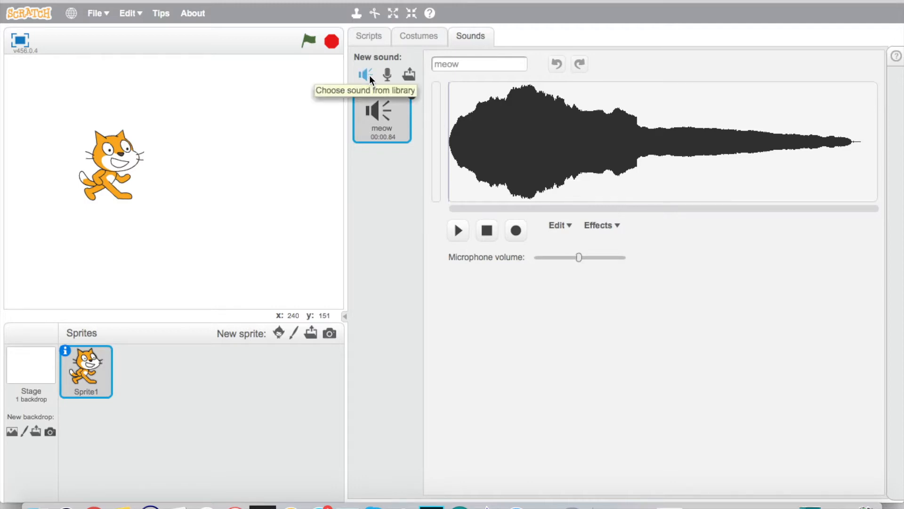
mouse_move(397, 75)
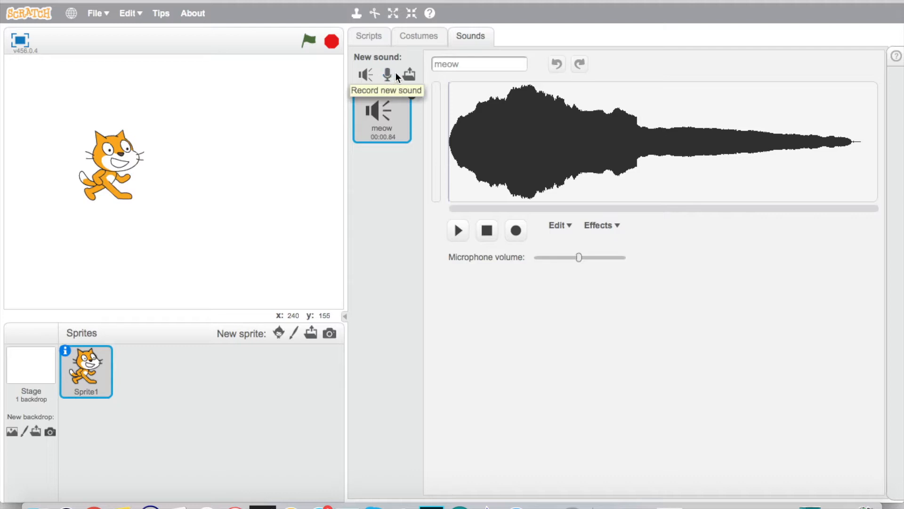
mouse_move(408, 74)
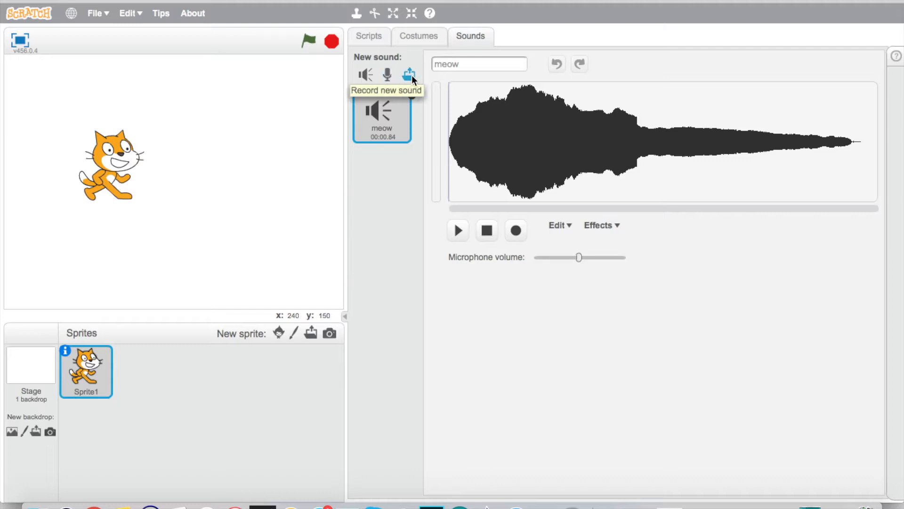
mouse_move(407, 75)
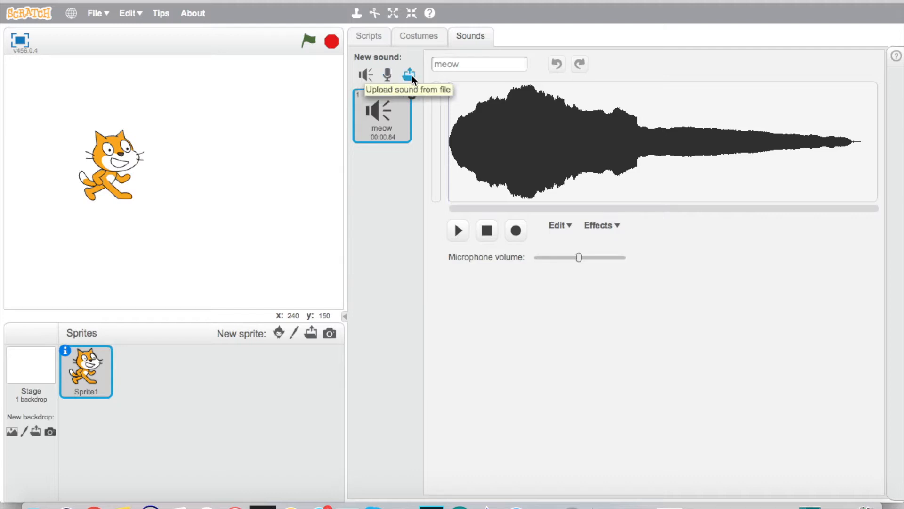
mouse_move(367, 76)
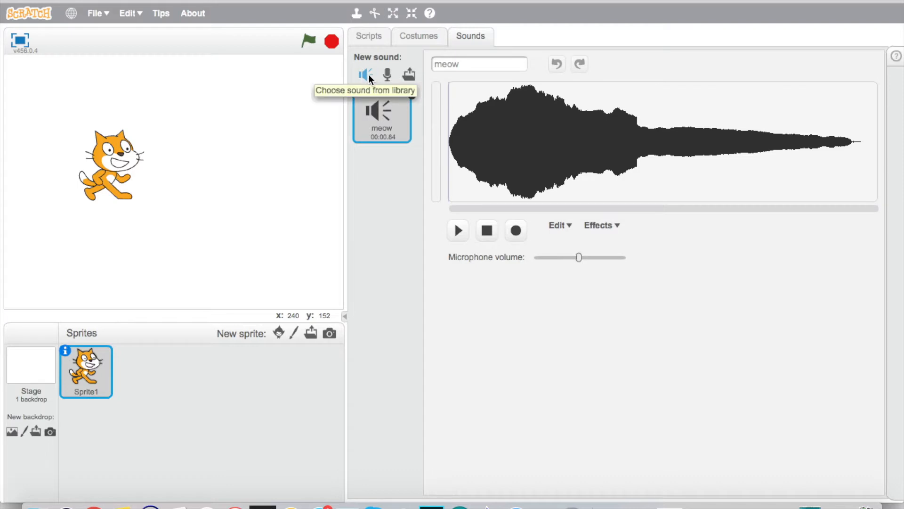
- Add the duck sound from the sound library to the cat, then return to Scripts
left_click(365, 75)
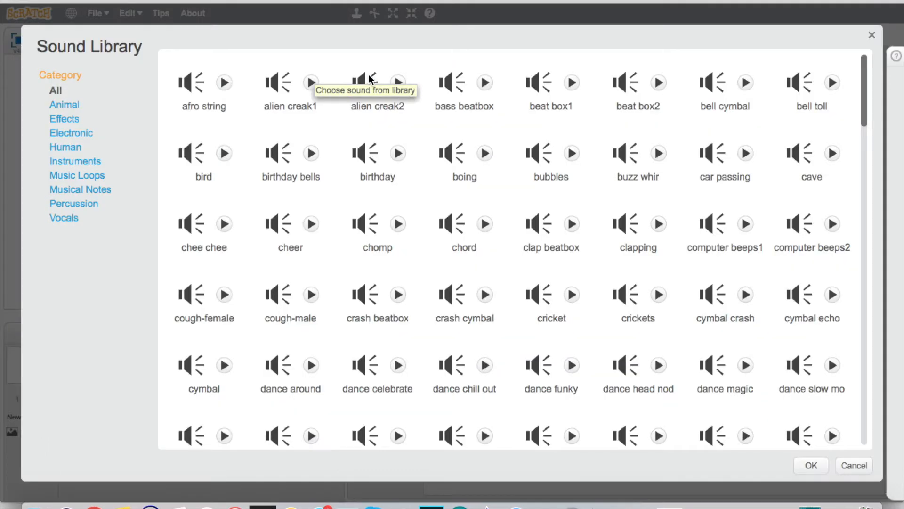
scroll("down", 3)
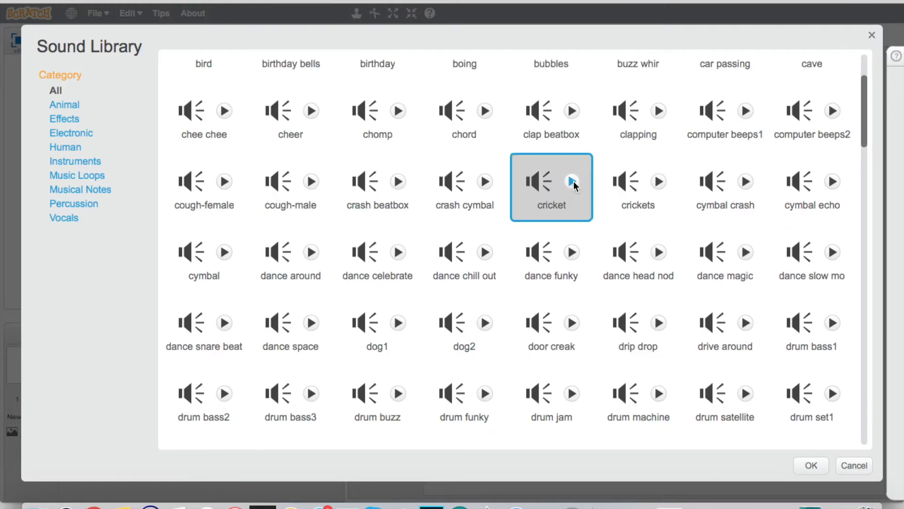
mouse_move(613, 219)
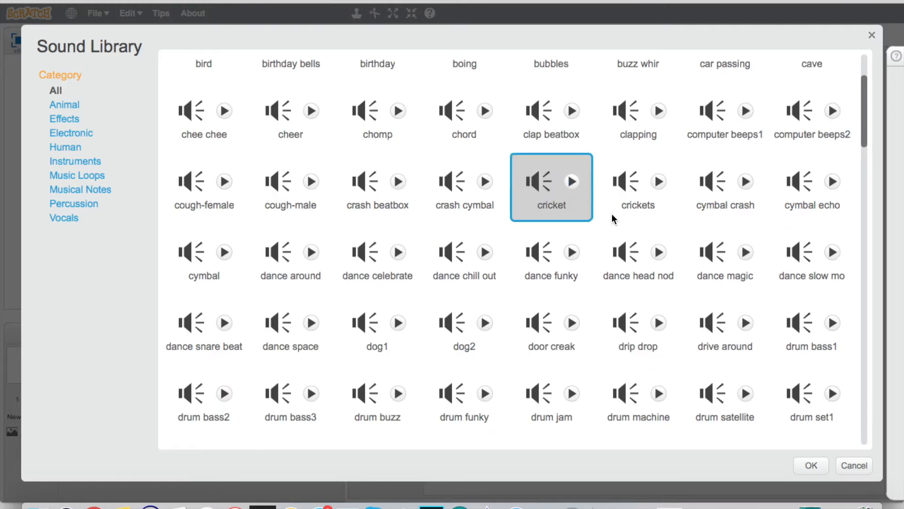
scroll("down", 3)
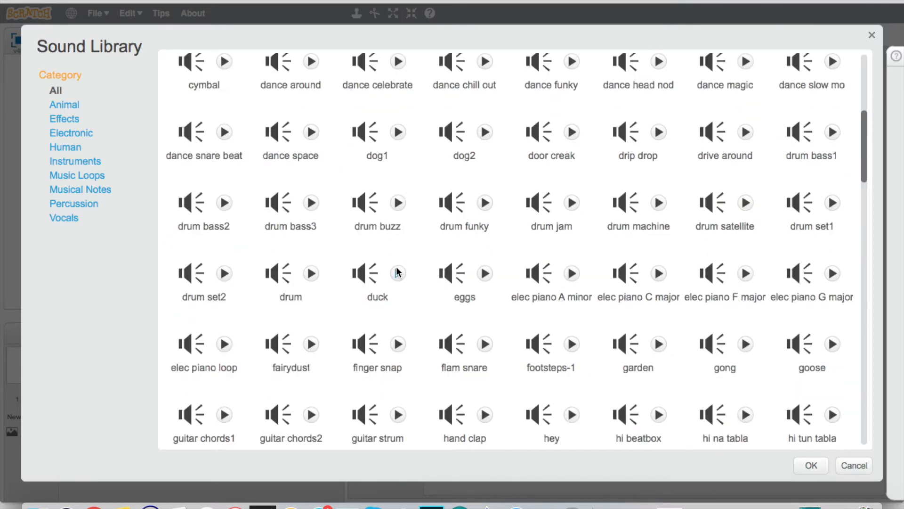
left_click(377, 280)
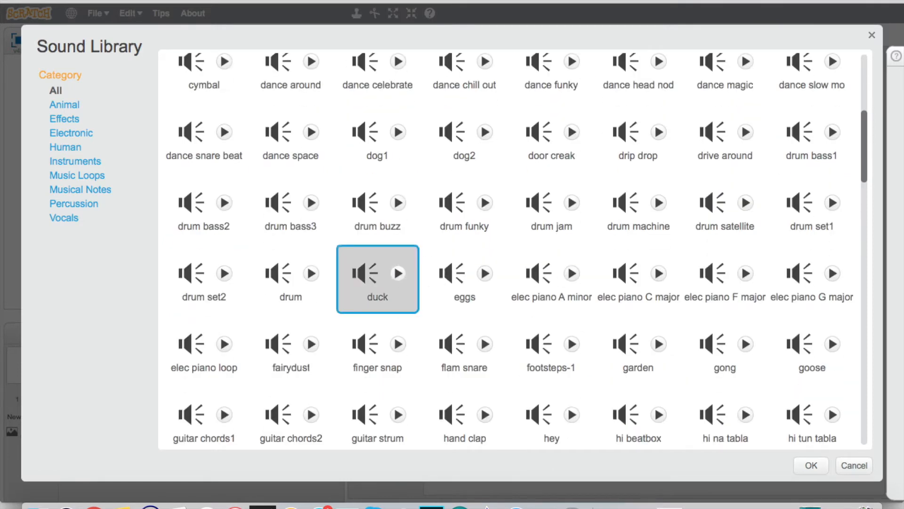
left_click(825, 466)
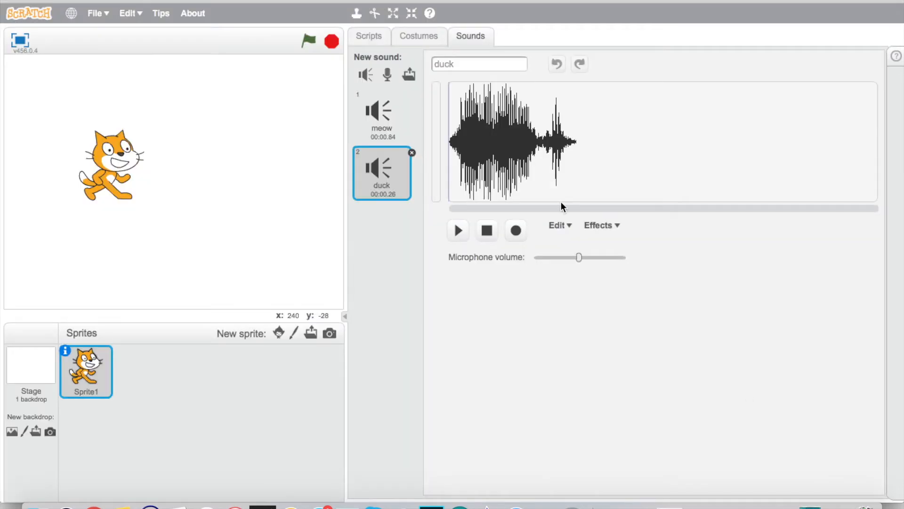
left_click(368, 36)
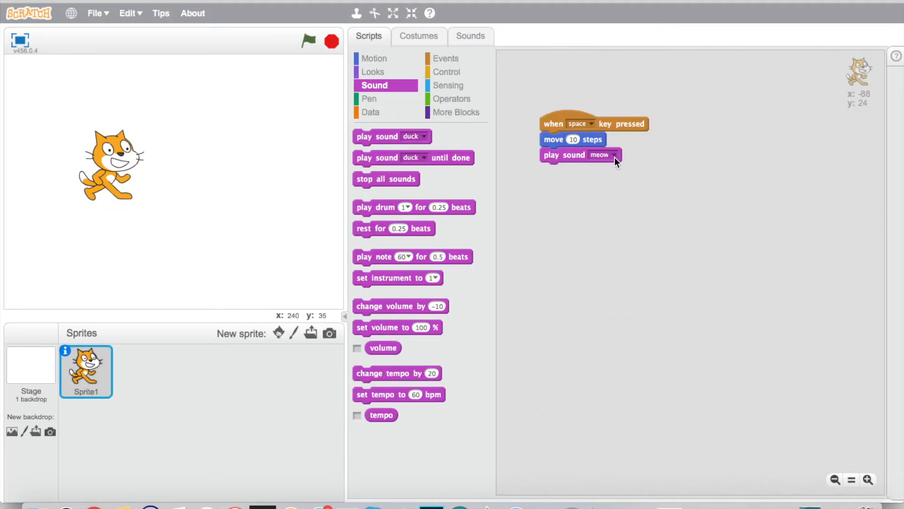
- Switch the play sound block from meow to duck, then check the sounds list
left_click(615, 154)
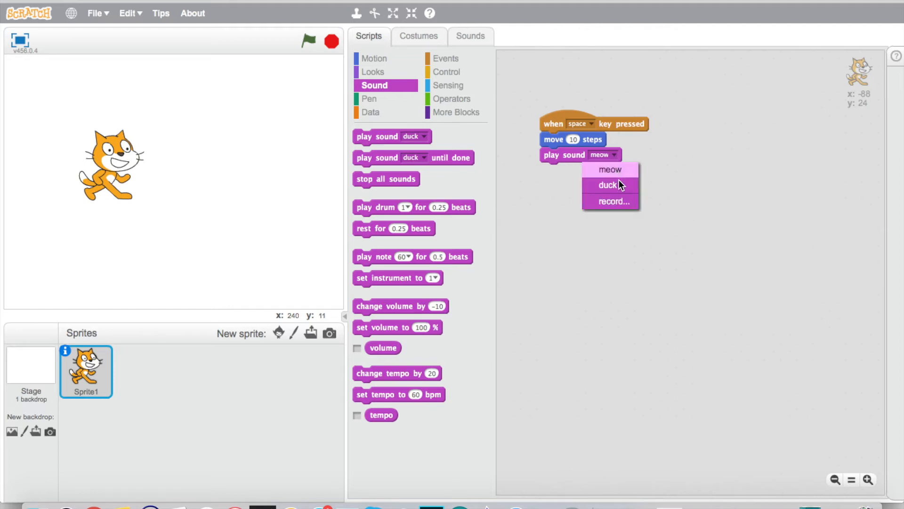
left_click(607, 185)
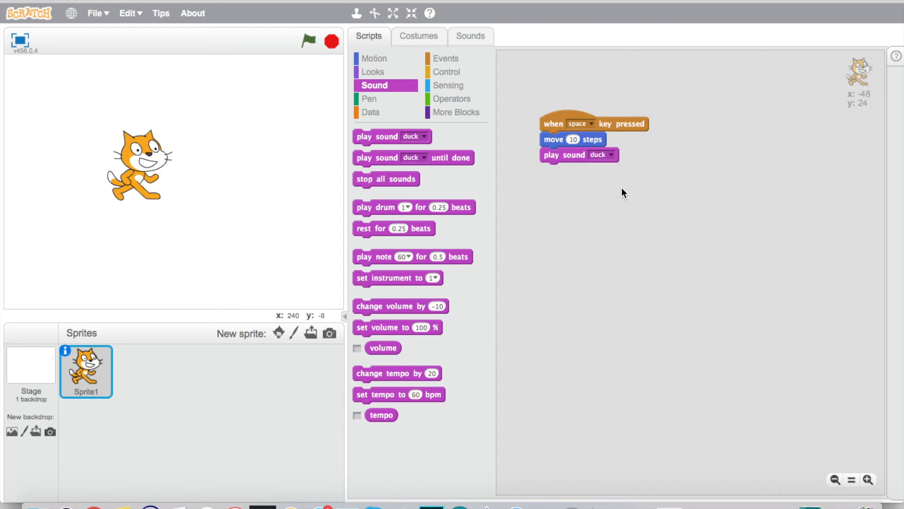
left_click(470, 36)
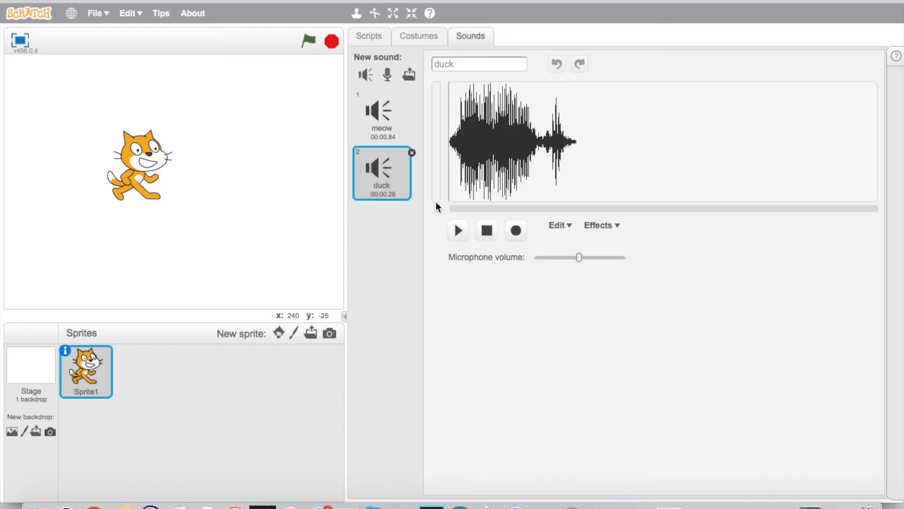
left_click(369, 36)
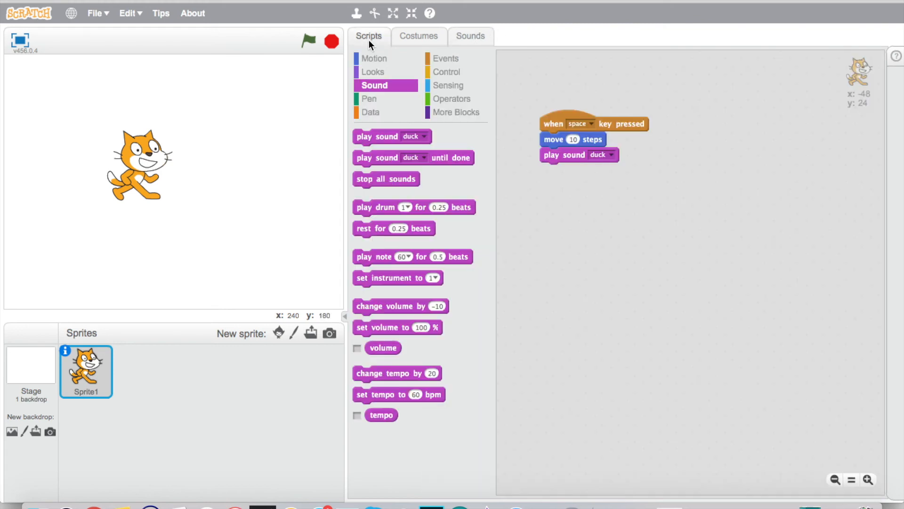